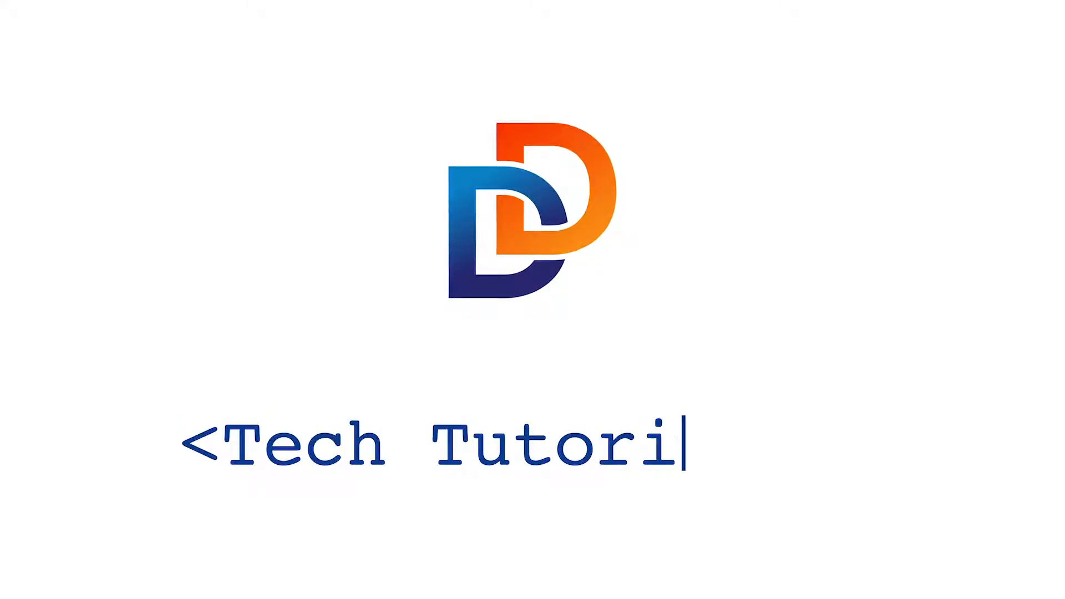
Wait through the intro until the dashboard with tracked domains and their organic traffic appears
text(als/>)
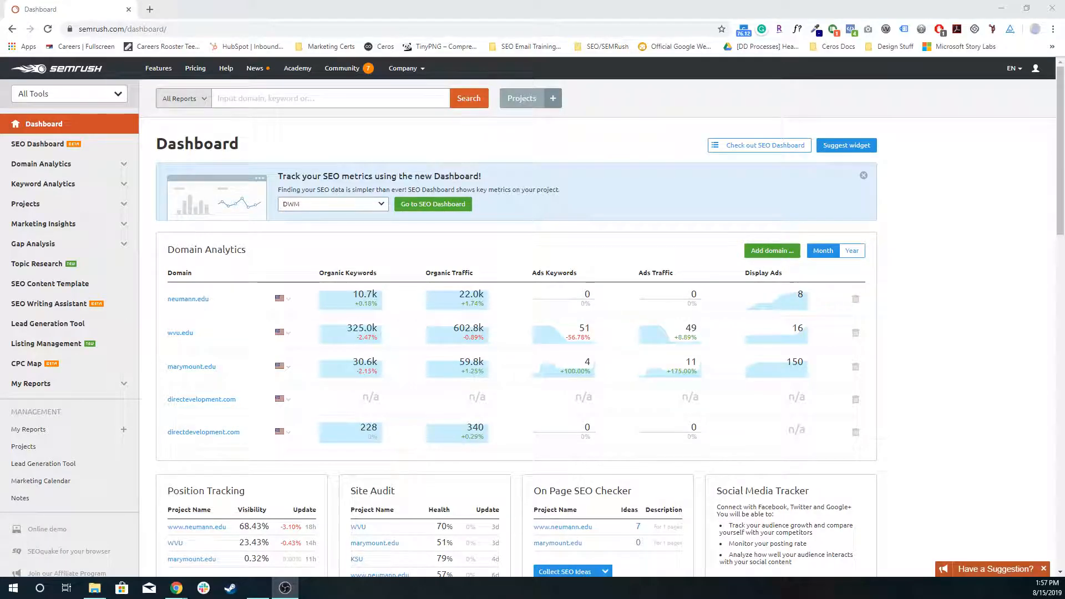
mouse_move(176, 588)
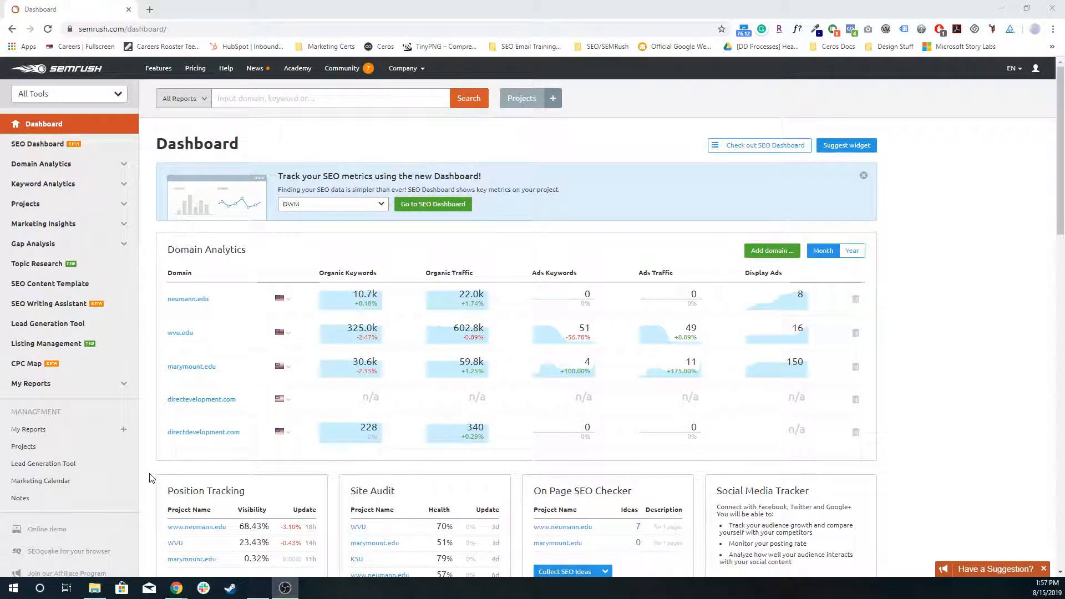
mouse_move(43, 464)
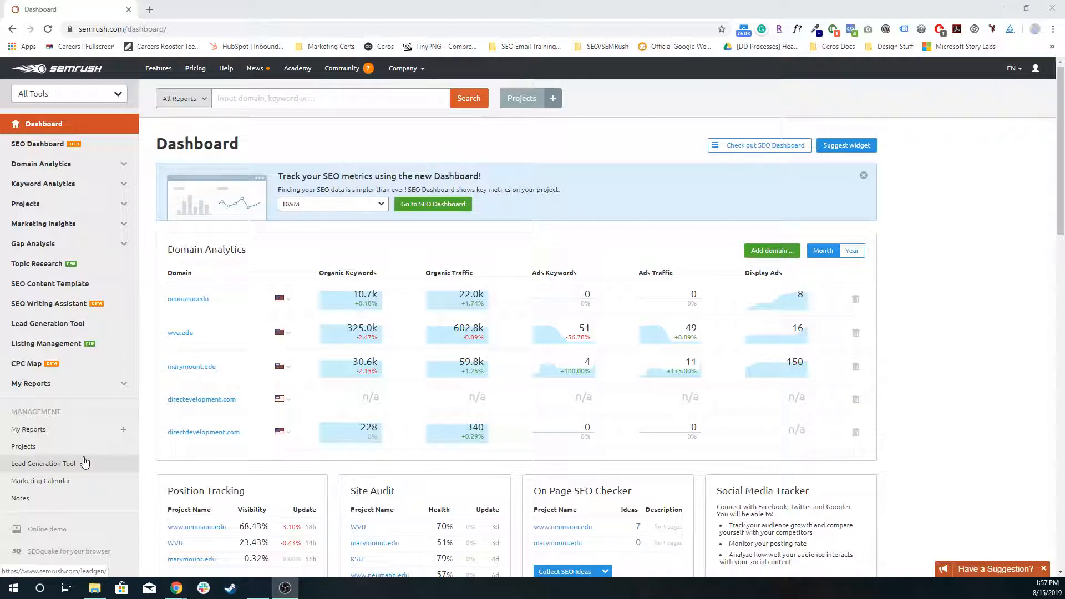
mouse_move(45, 445)
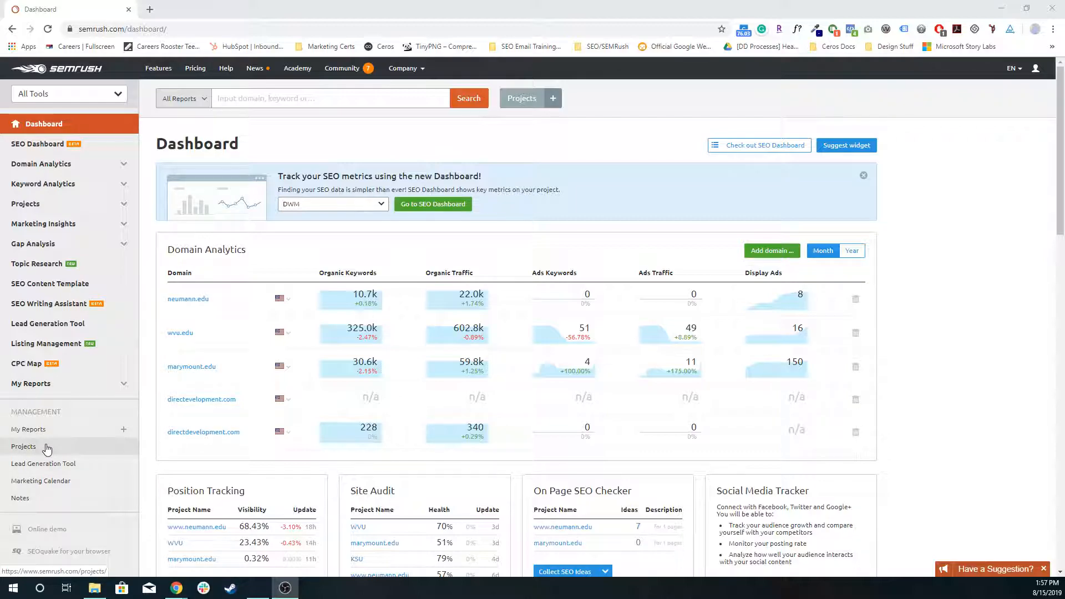
Show My Projects listing DWM, KSU, marymount.edu, WVU and neumann.edu with their metrics
click(23, 446)
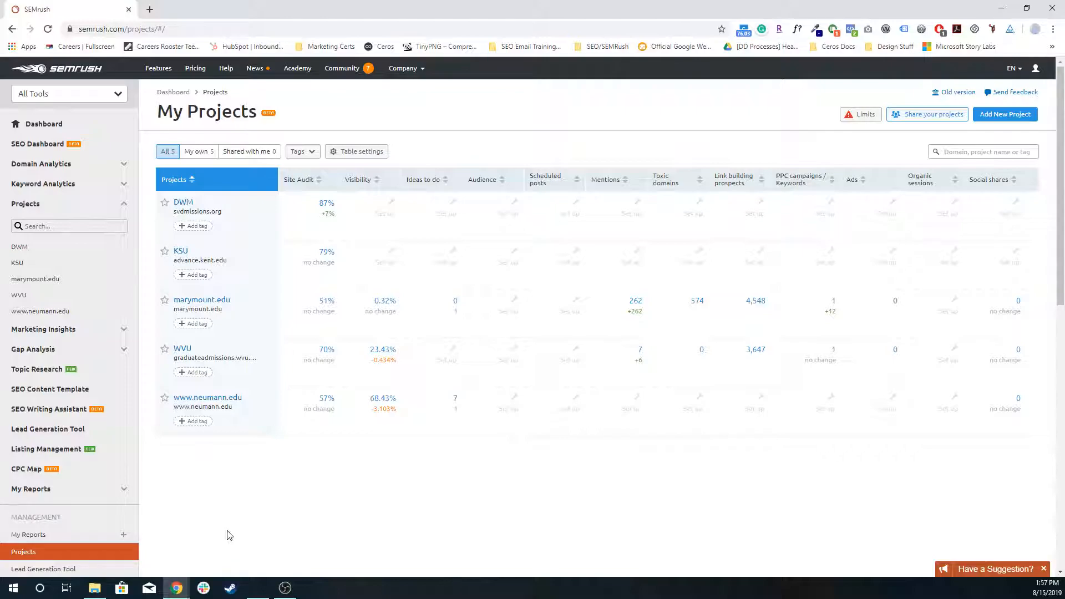
mouse_move(453, 535)
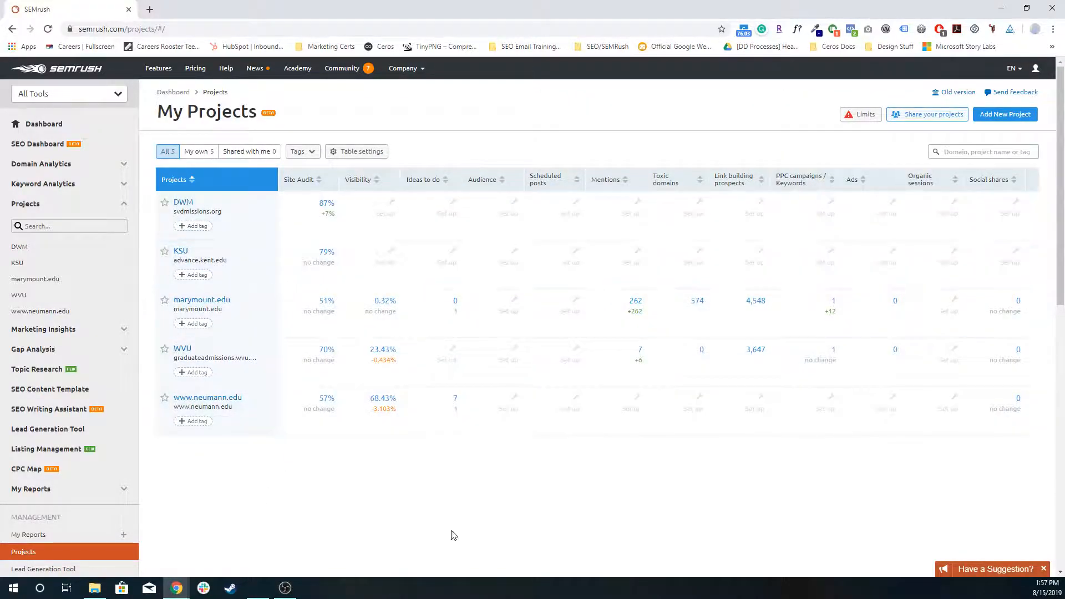
mouse_move(288, 507)
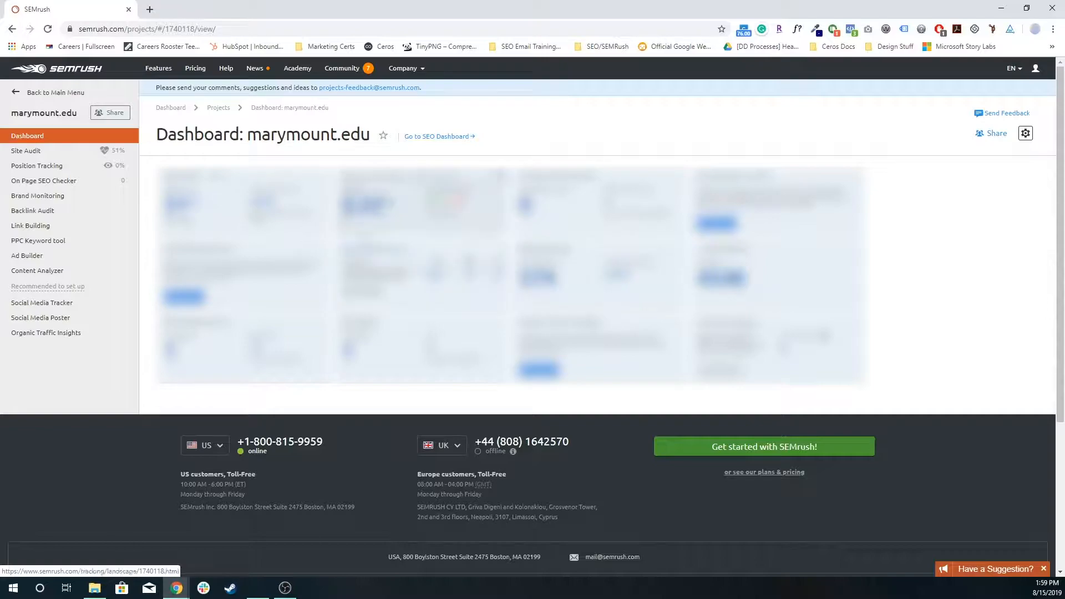
mouse_move(26, 150)
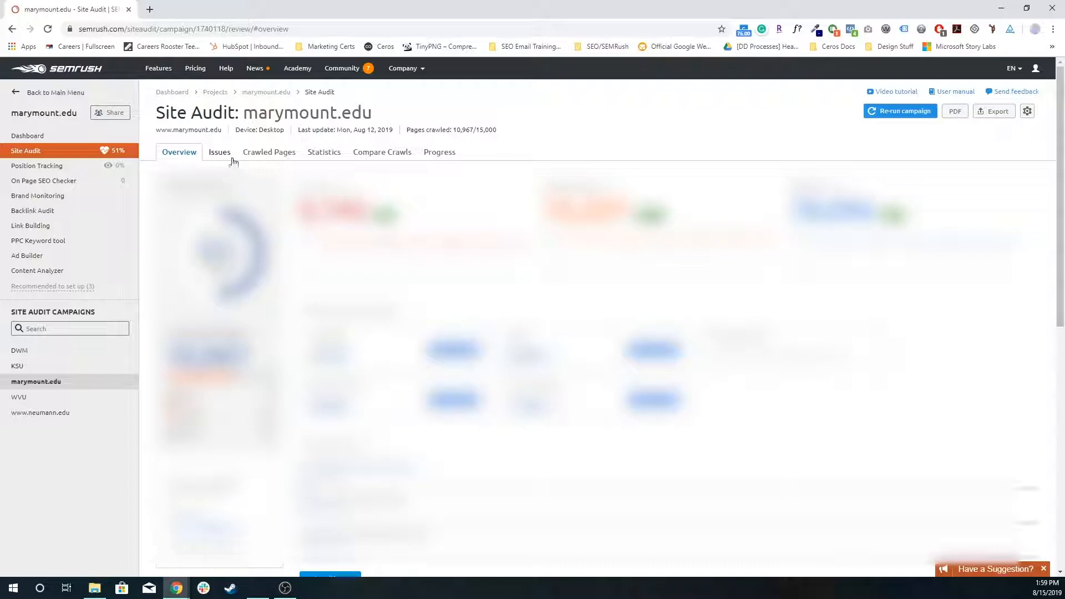
Review the marymount.edu issues and the pages flagged with duplicate titles
click(220, 152)
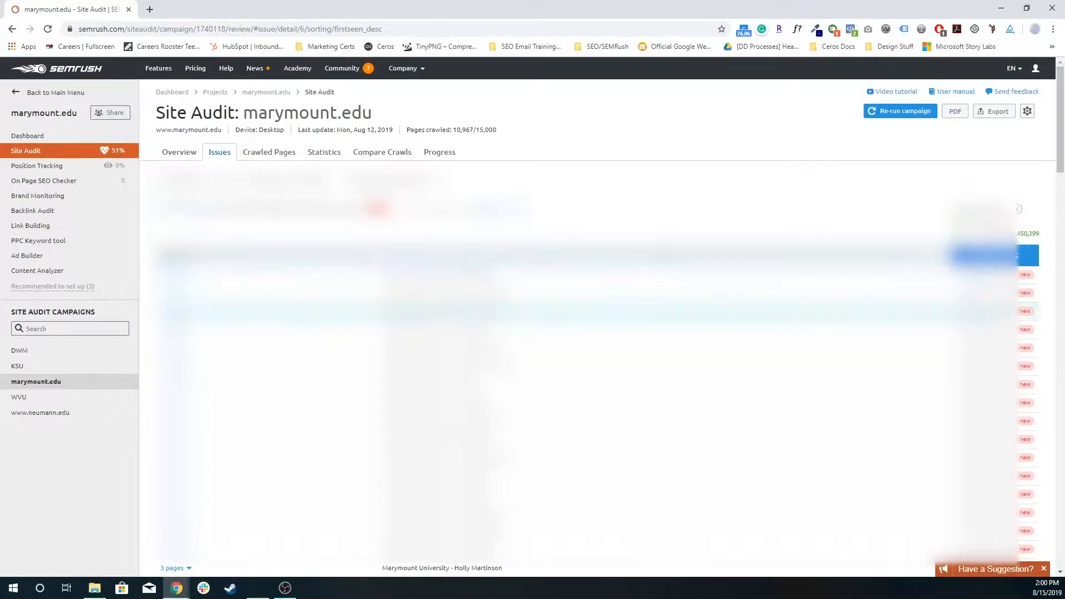
scroll(down, 3)
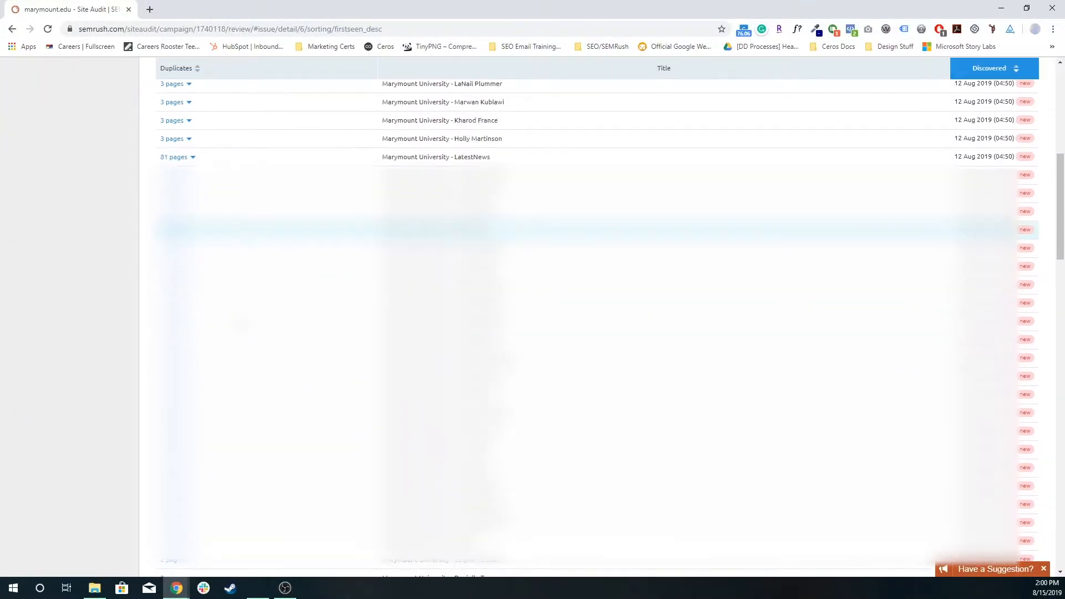
scroll(up, 3)
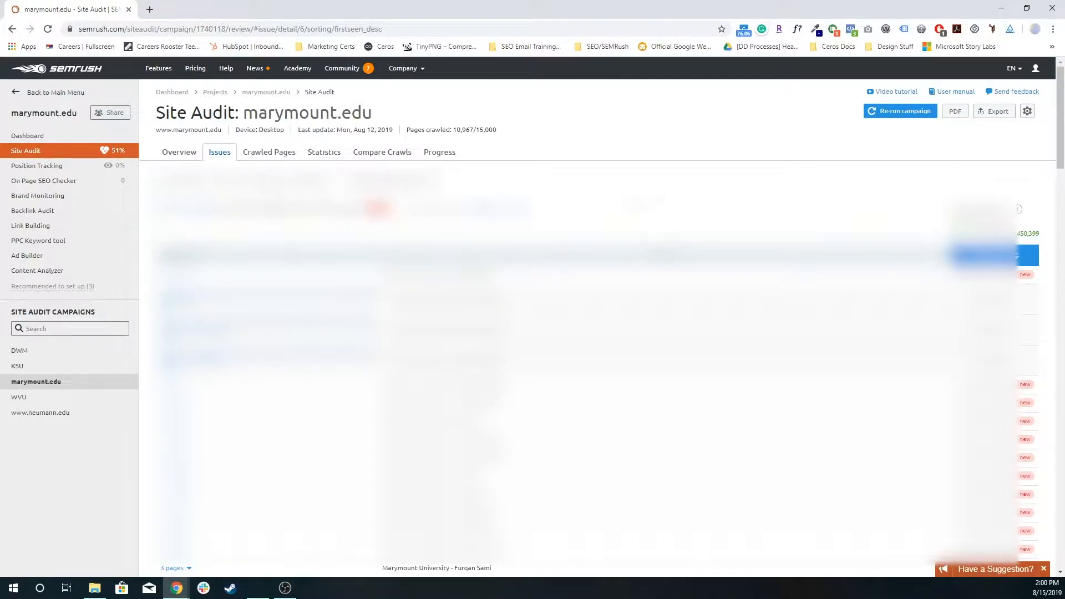
mouse_move(135, 191)
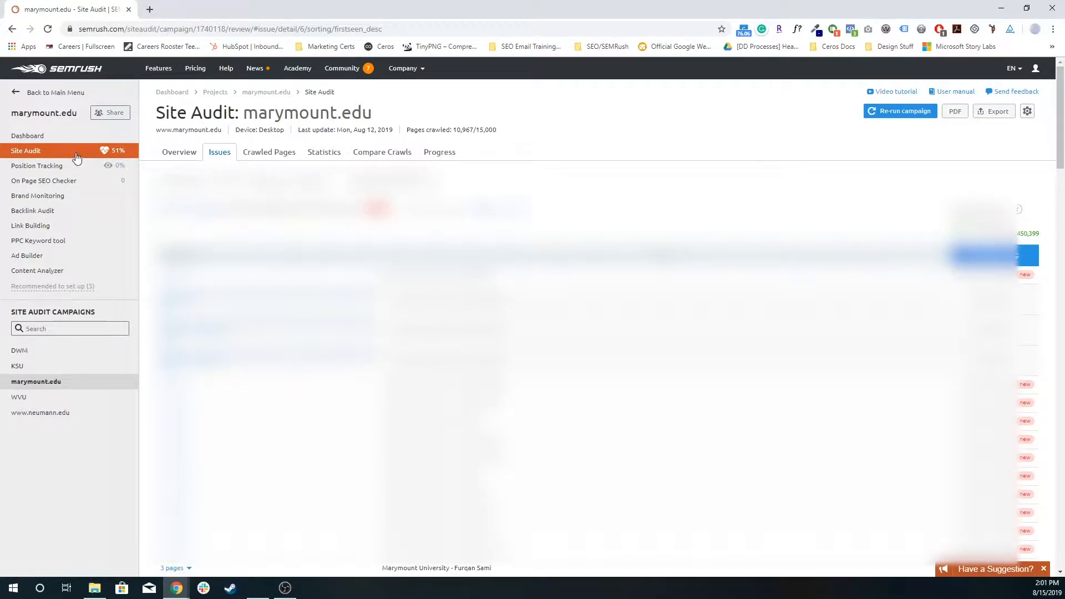
Return to the marymount.edu overview and highlight the 10,967 of 15,000 pages crawled figure
click(179, 152)
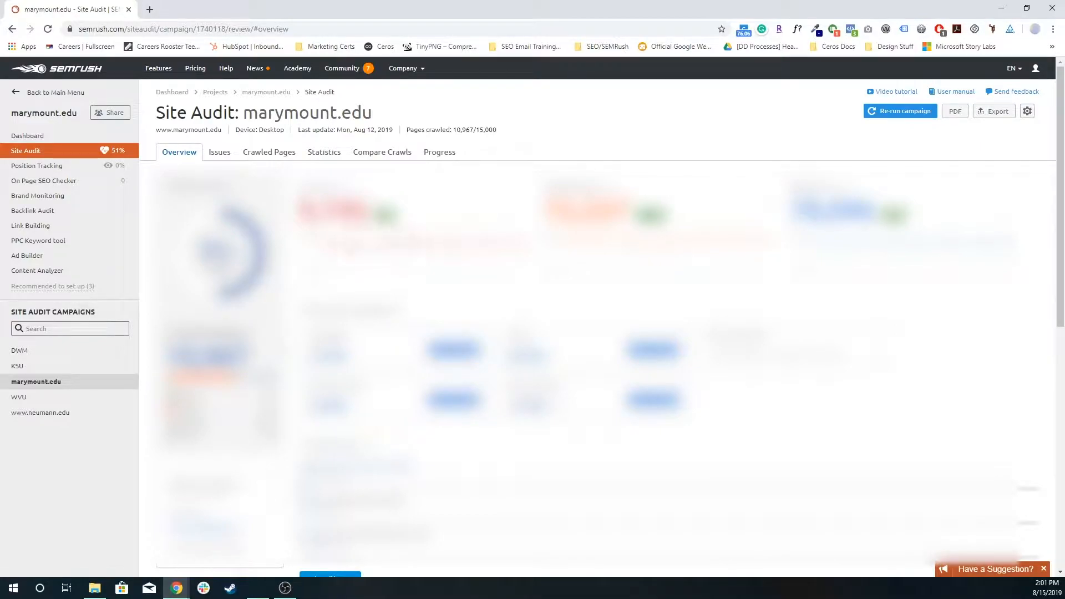
scroll(down, 3)
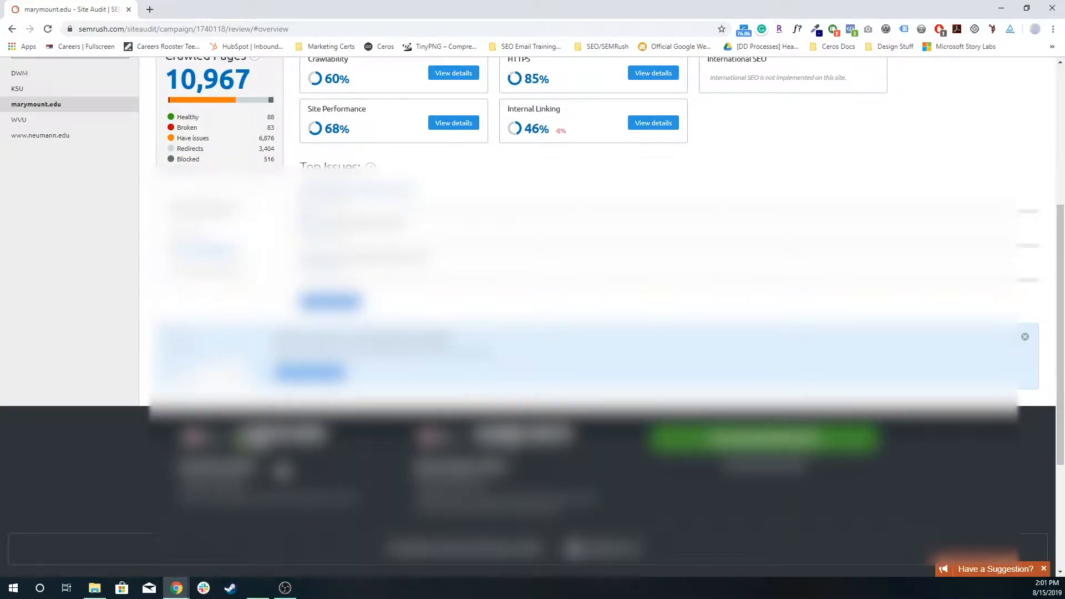
scroll(up, 3)
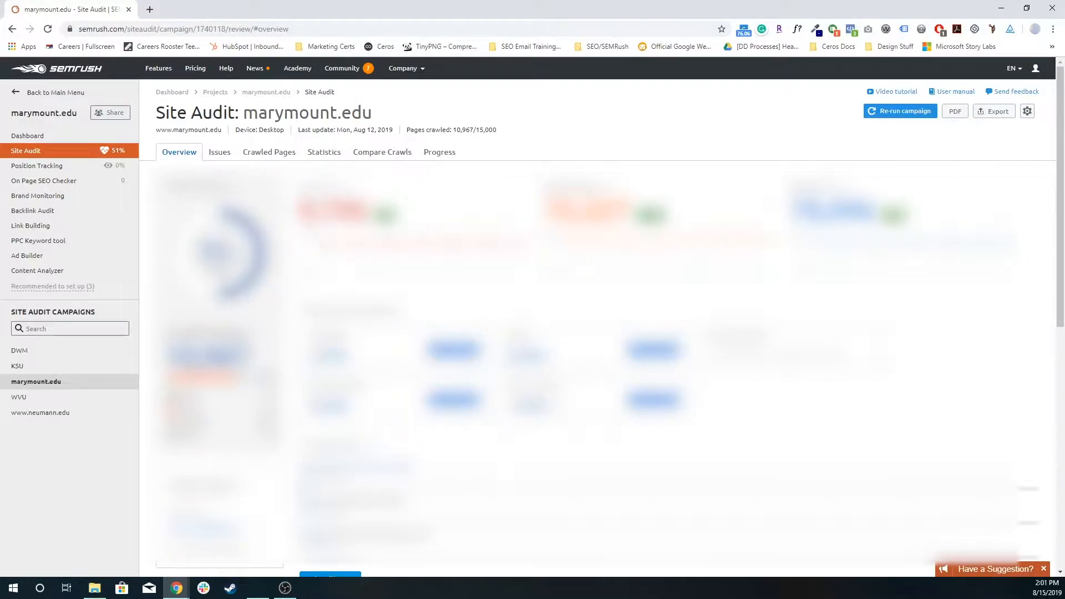
mouse_move(713, 108)
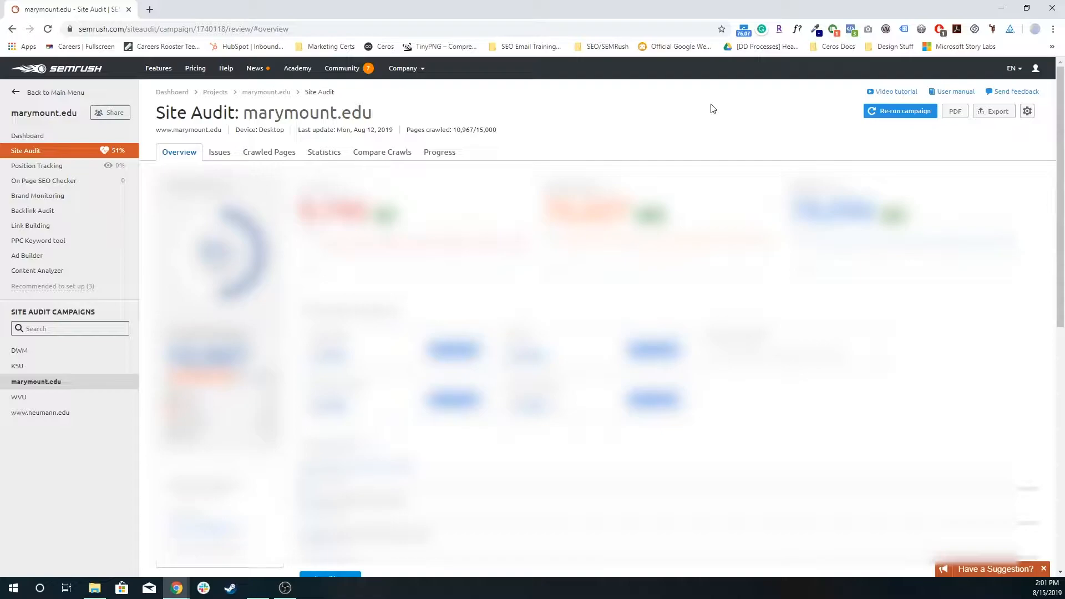
mouse_move(405, 131)
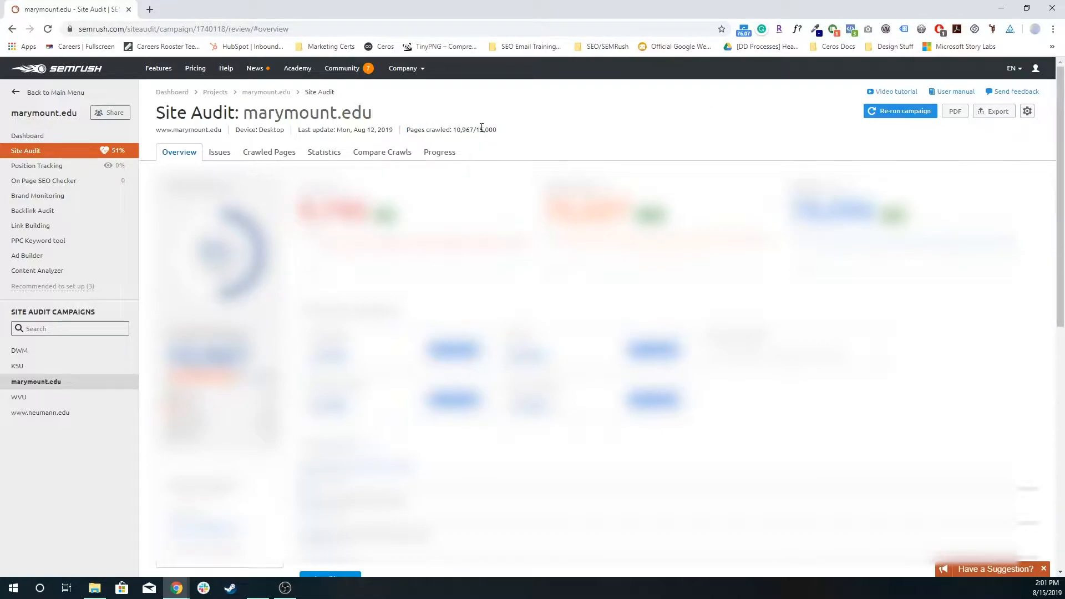
double_click(484, 129)
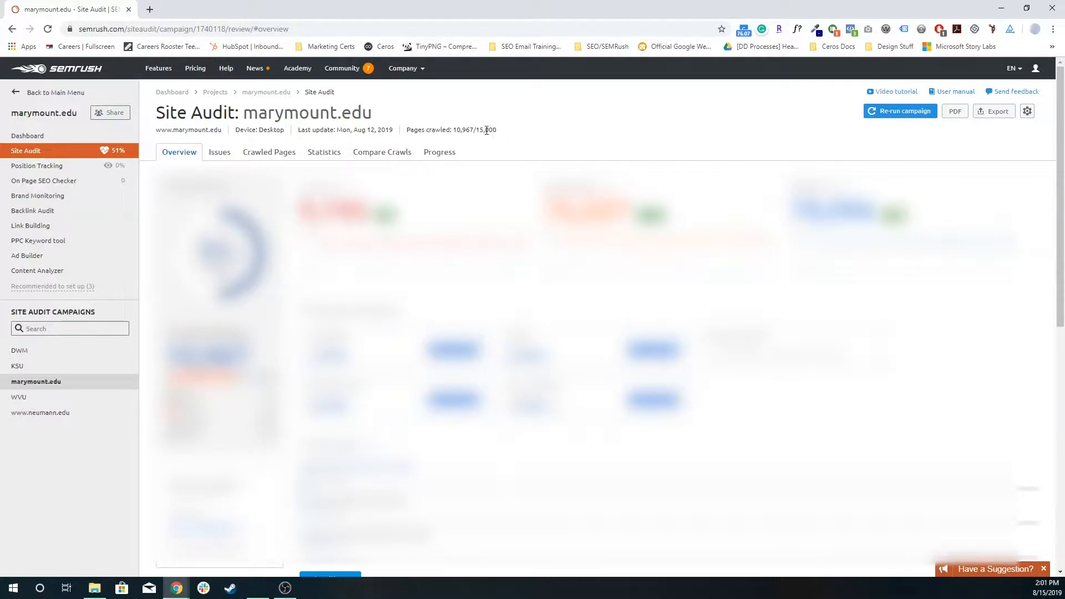
double_click(463, 130)
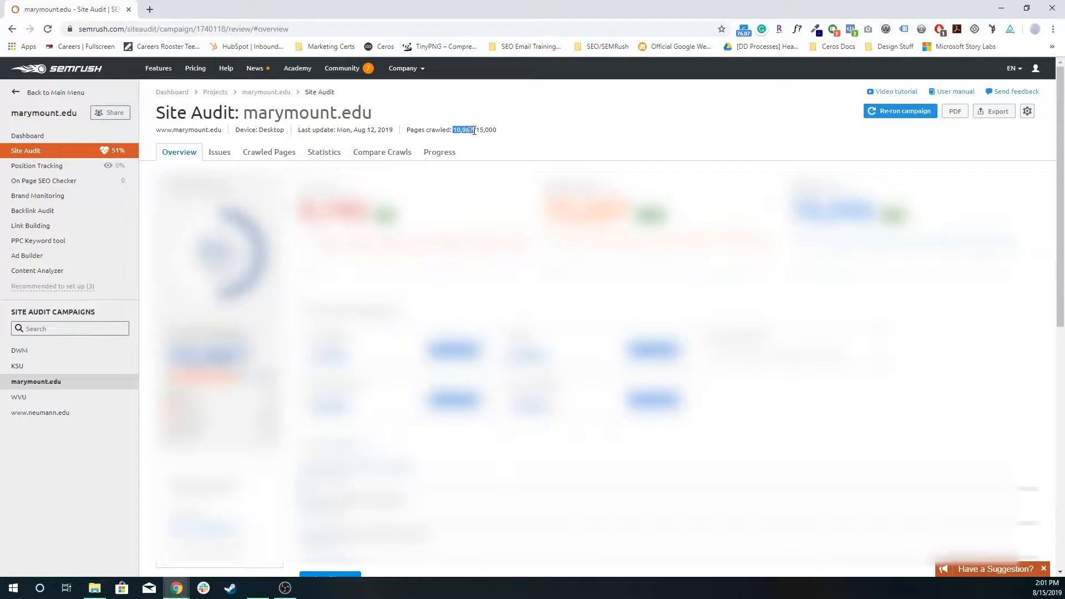
click(530, 114)
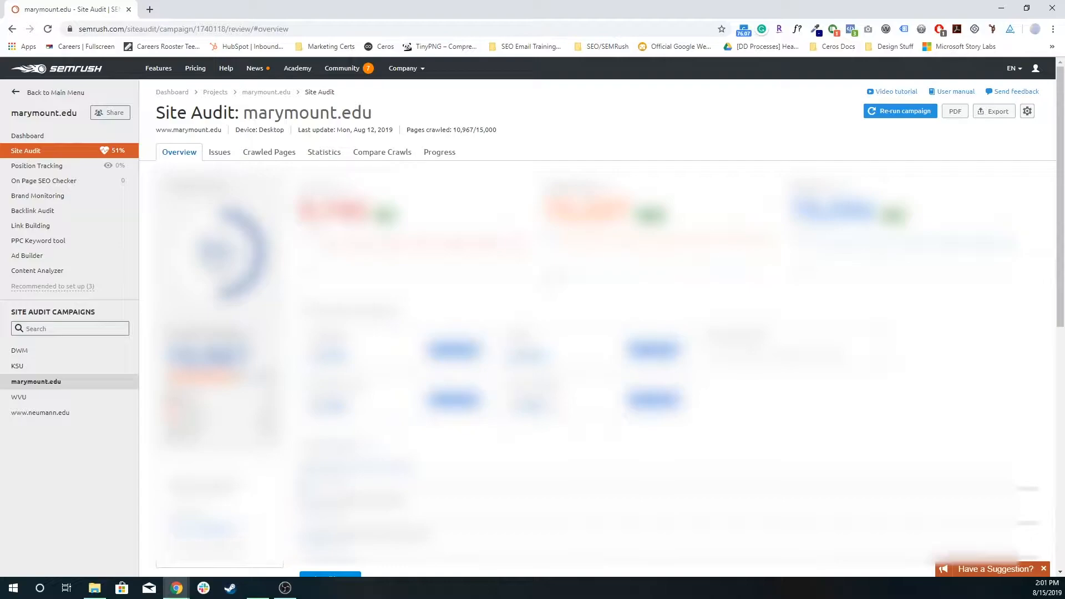
mouse_move(614, 134)
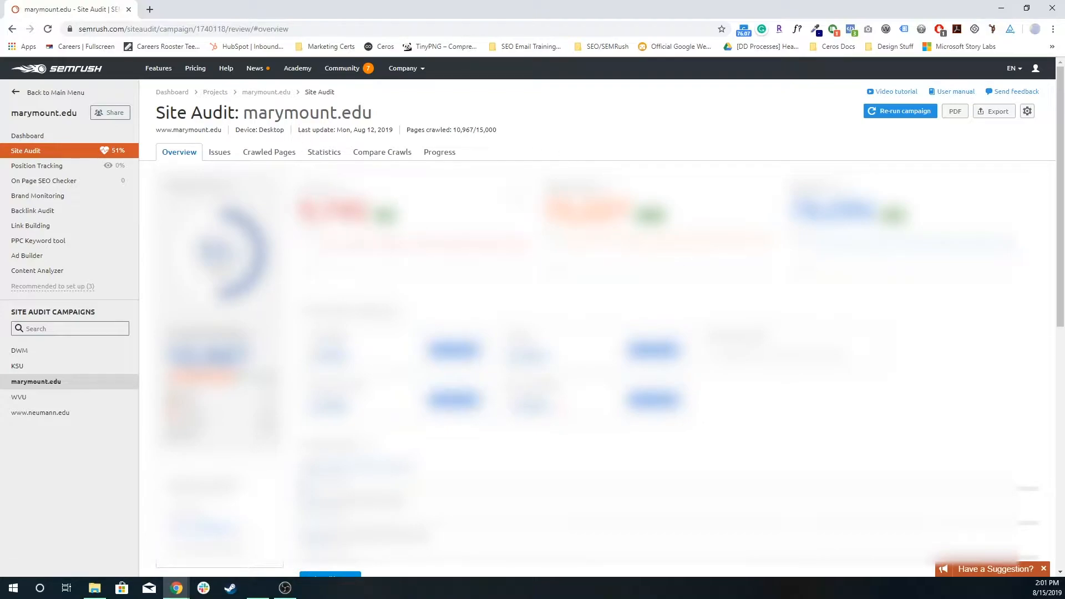
mouse_move(507, 153)
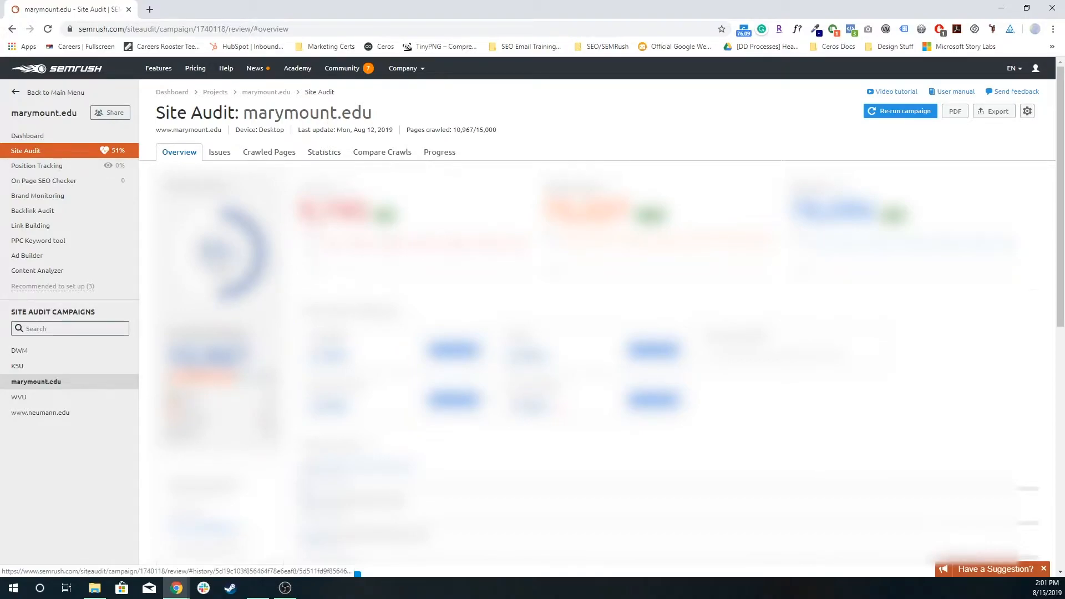
click(218, 152)
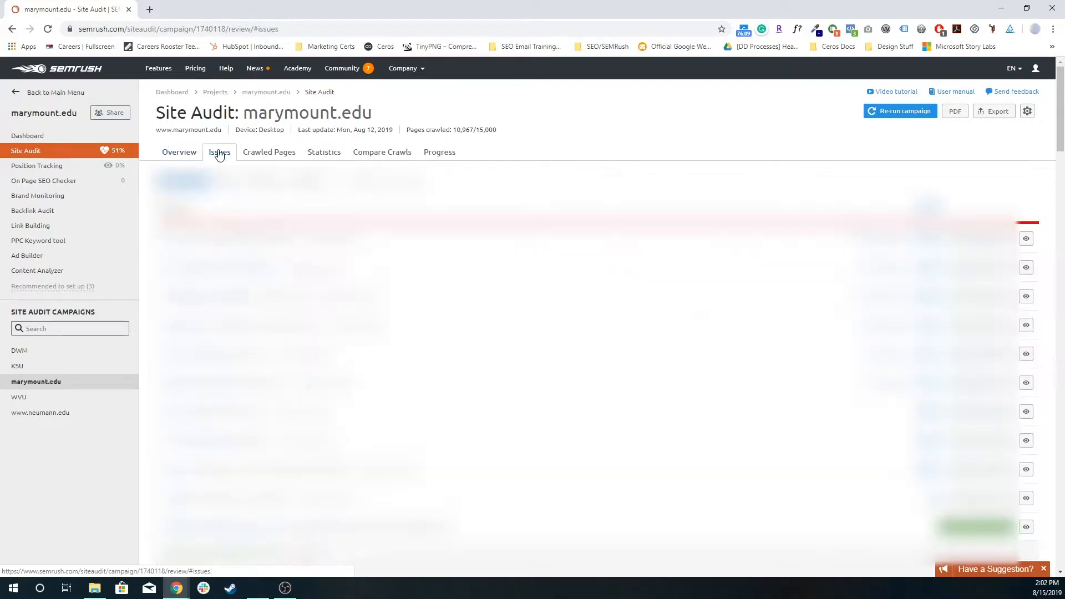
click(218, 152)
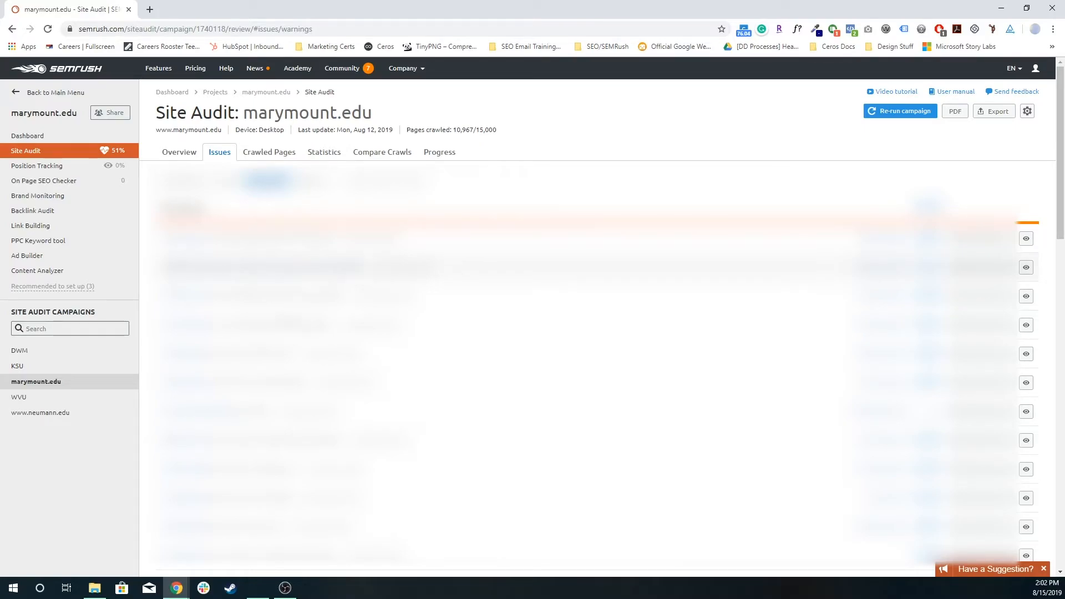
mouse_move(283, 156)
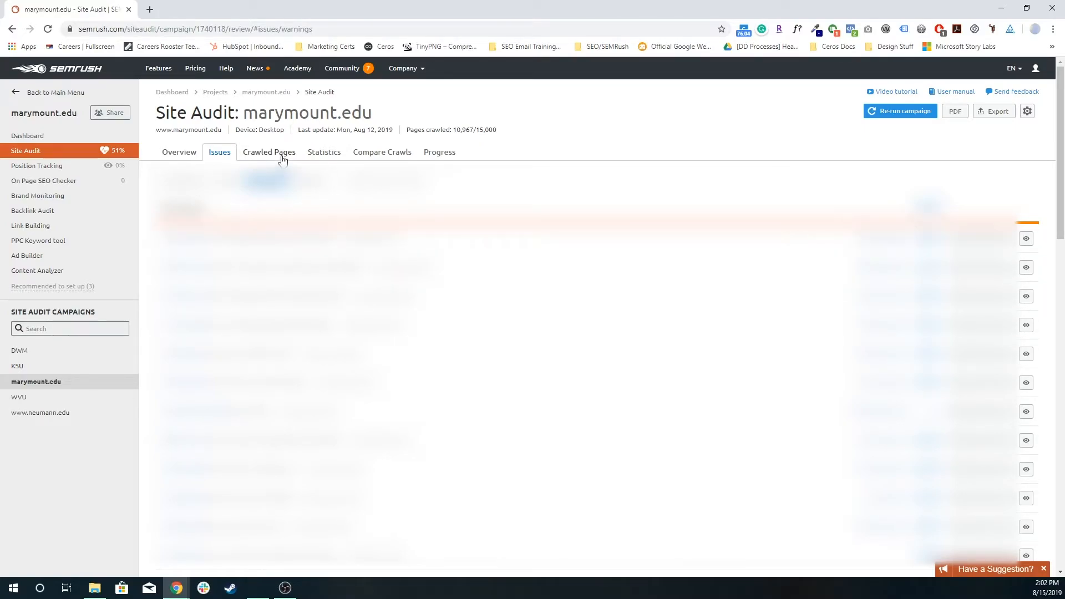
click(179, 152)
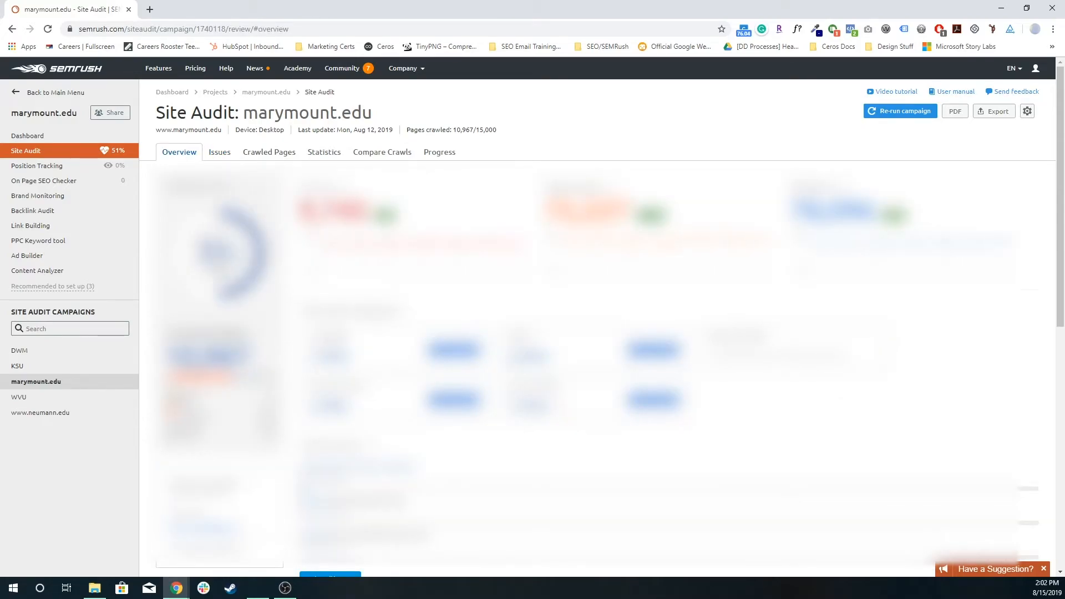
click(220, 152)
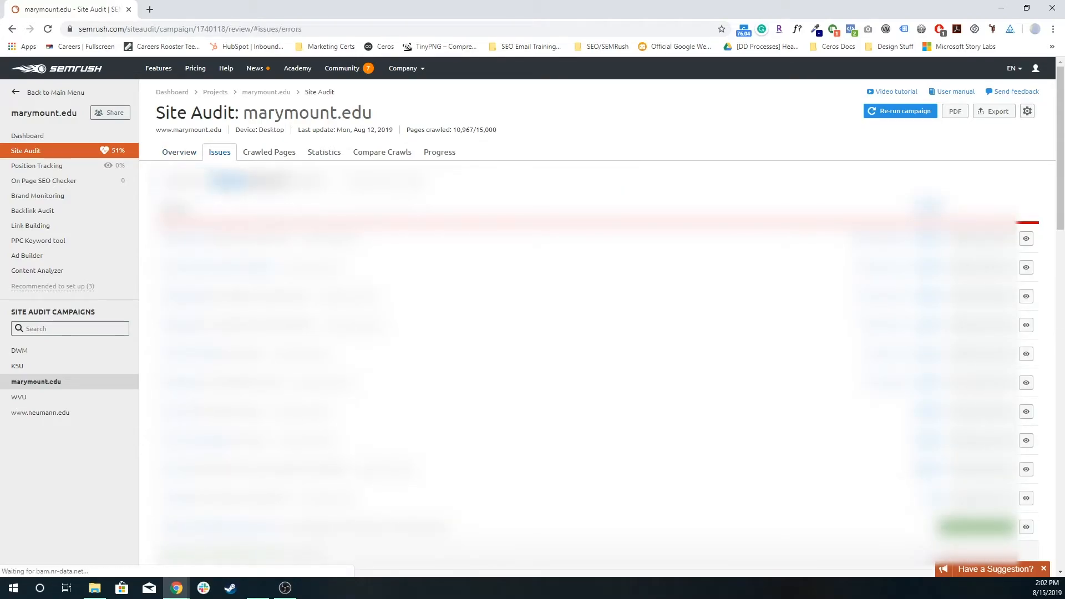
click(179, 152)
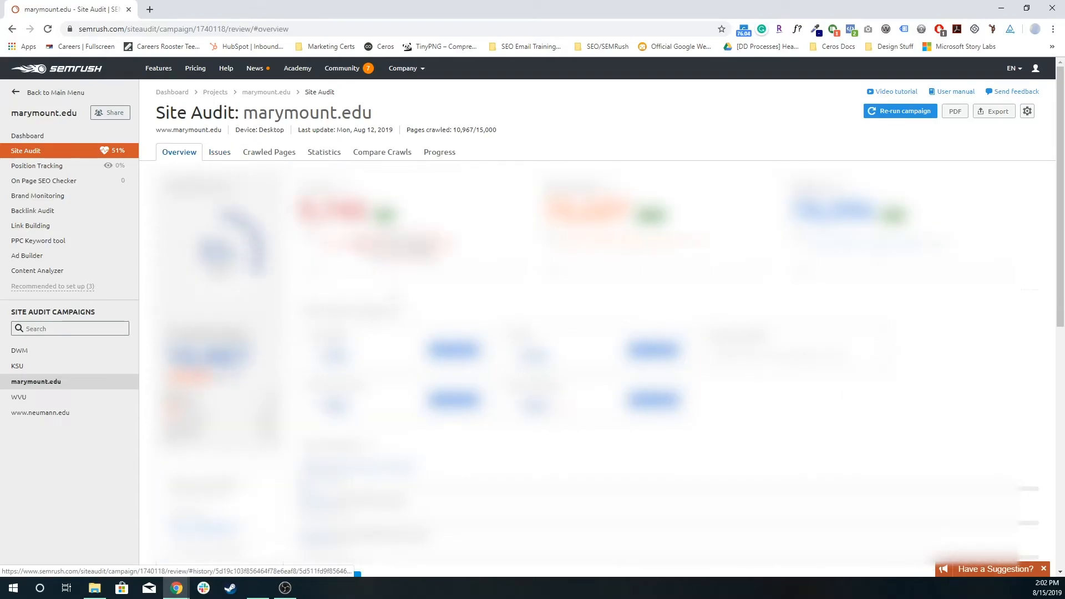